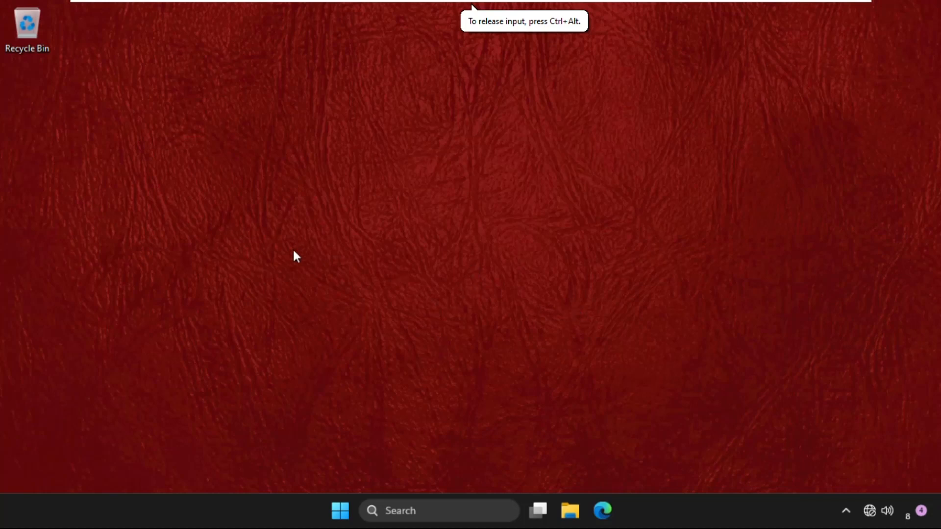
pyautogui.moveTo(412, 382)
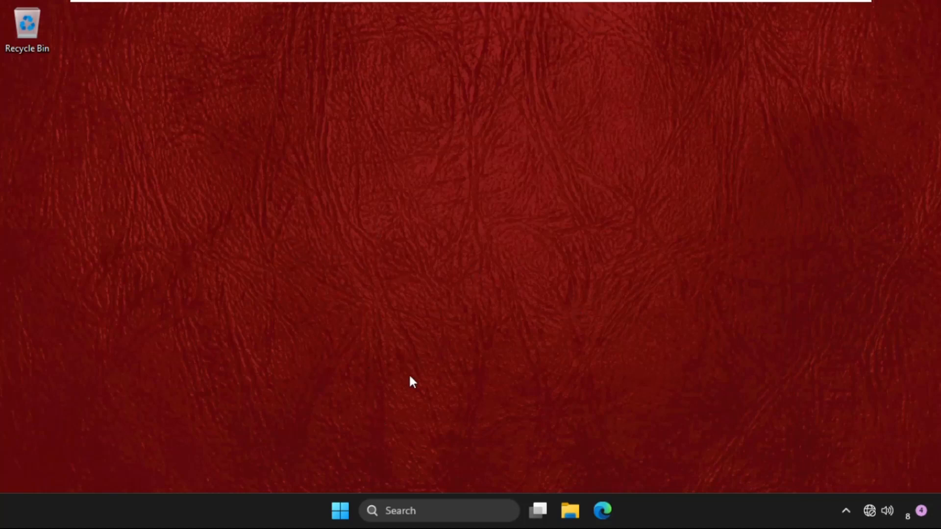
# Step: Search for cmd and launch Command Prompt as administrator, approving the UAC prompt
pyautogui.click(438, 525)
pyautogui.write('cmd')
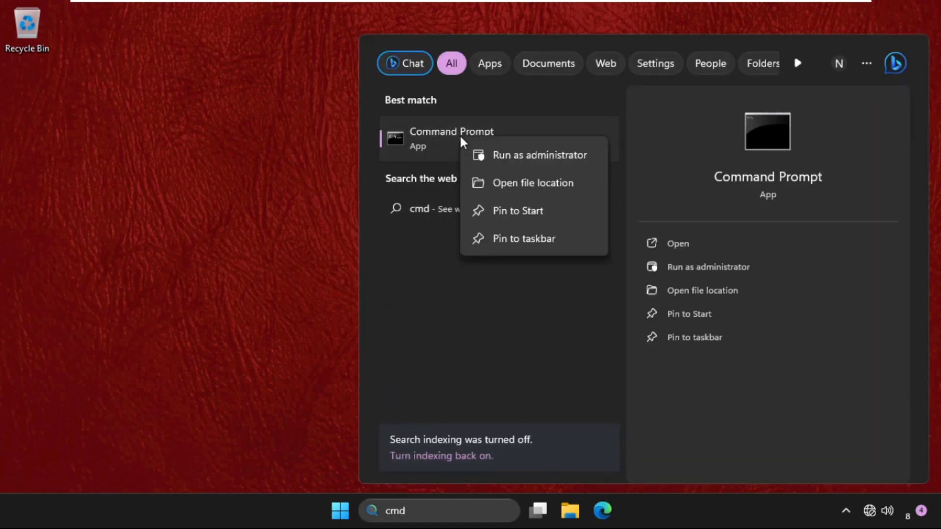
pyautogui.click(540, 156)
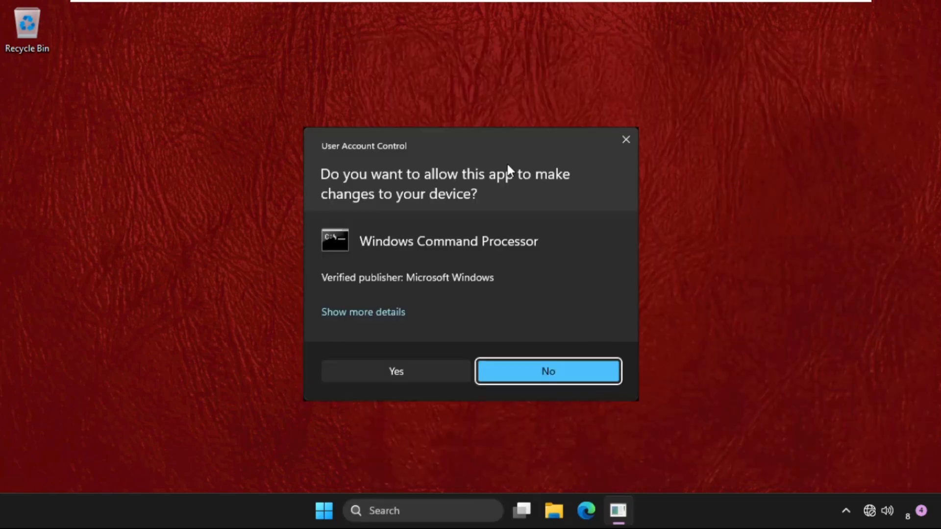
pyautogui.click(396, 372)
pyautogui.write('sfc')
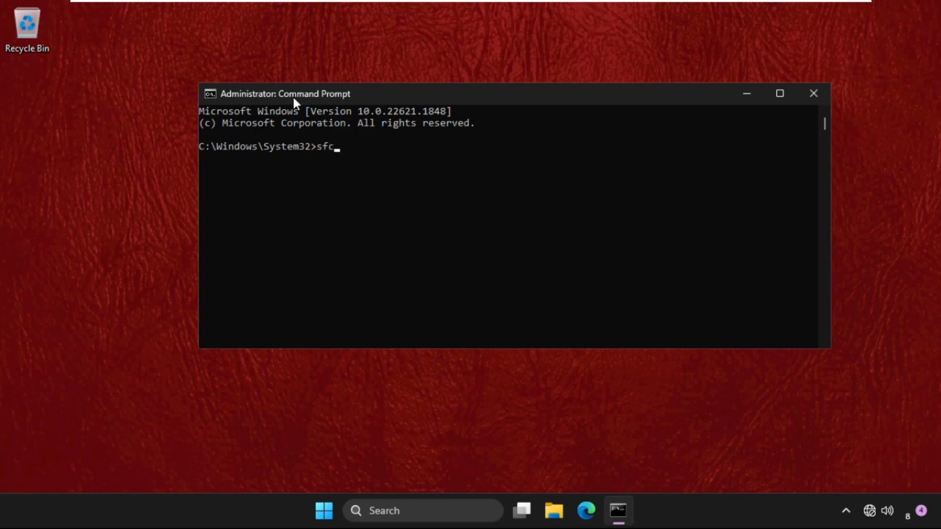
# Step: Run 'sfc /scannow' in the administrator Command Prompt to begin the system file scan
pyautogui.write('/sca')
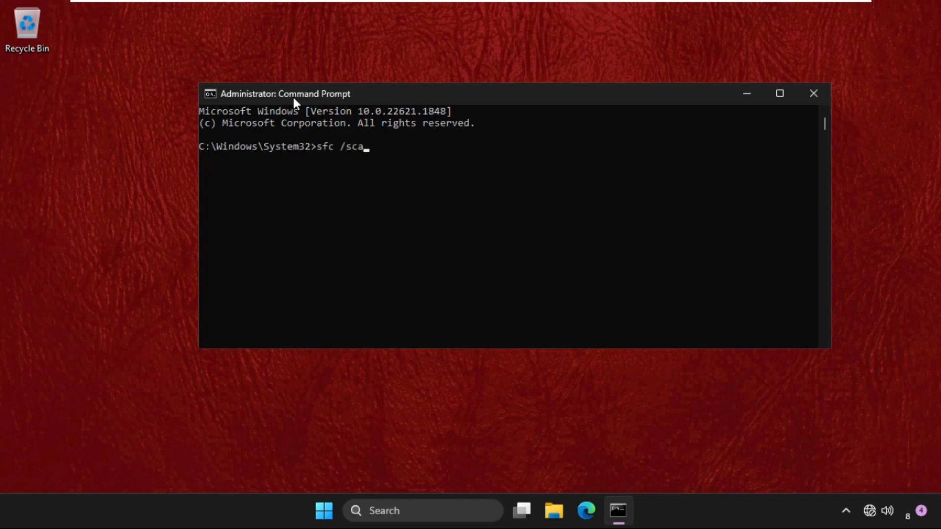
pyautogui.write('nnow')
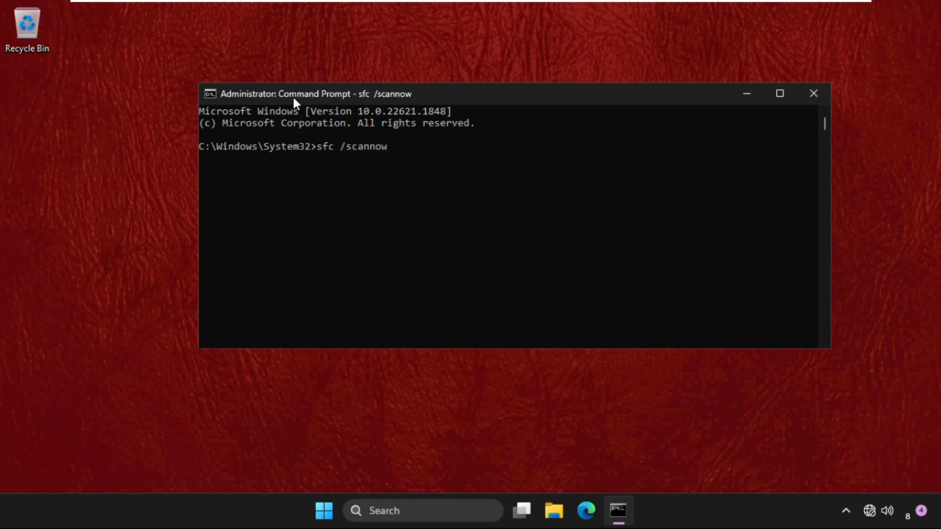
pyautogui.press('Enter')
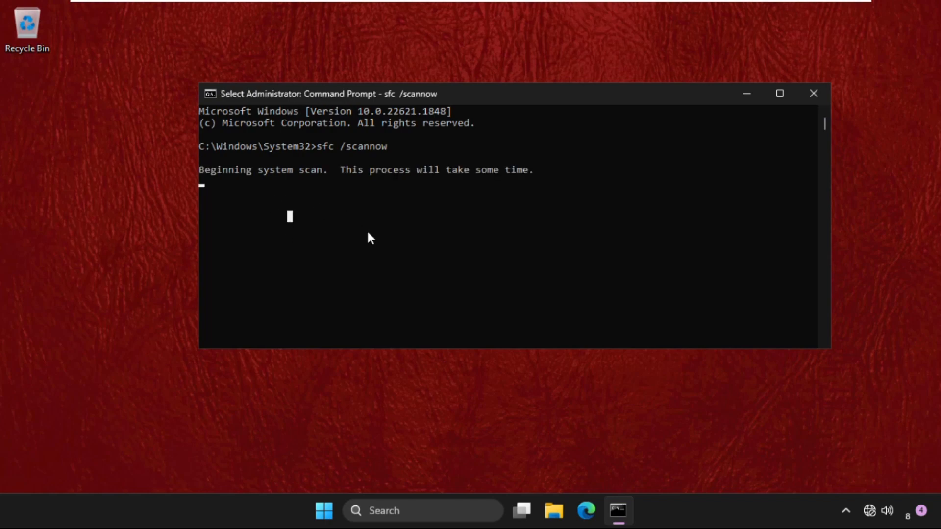
pyautogui.moveTo(260, 184)
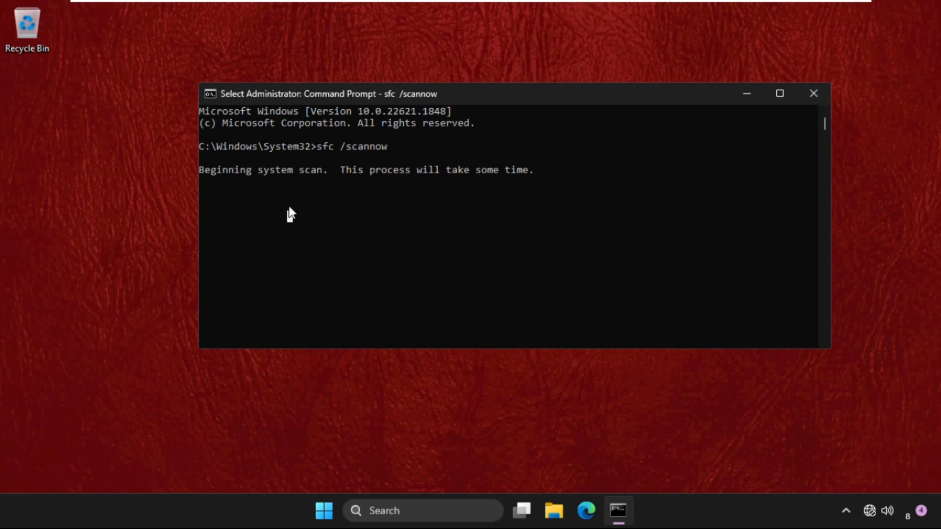
pyautogui.moveTo(343, 436)
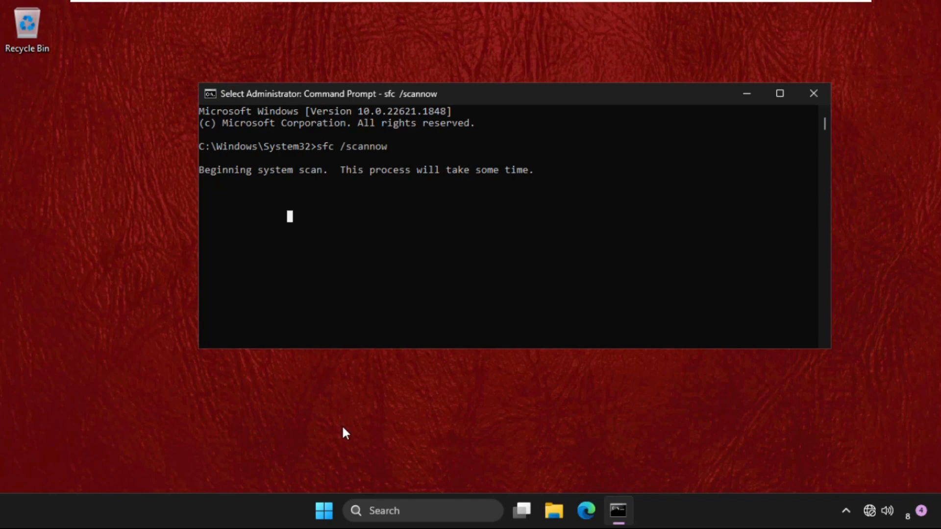
pyautogui.moveTo(397, 511)
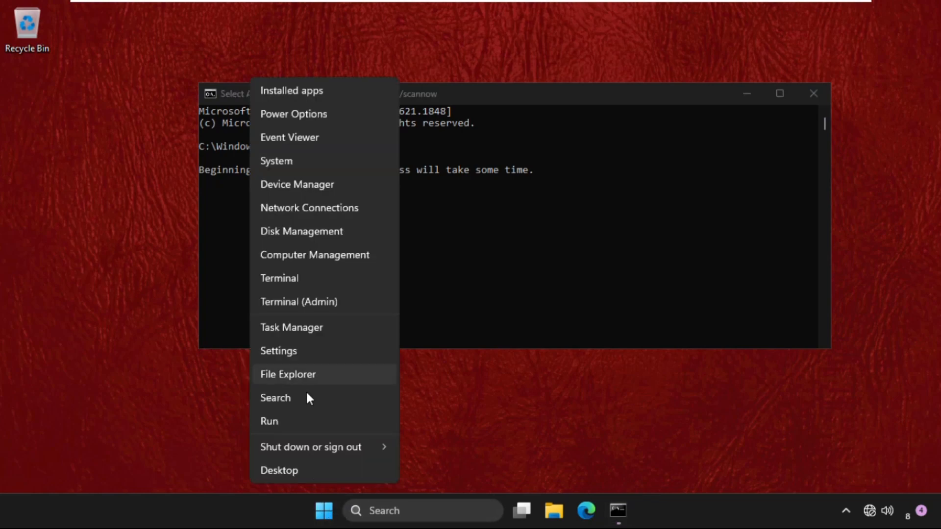
# Step: Open the %temp% folder from the Run dialog in File Explorer
pyautogui.click(269, 421)
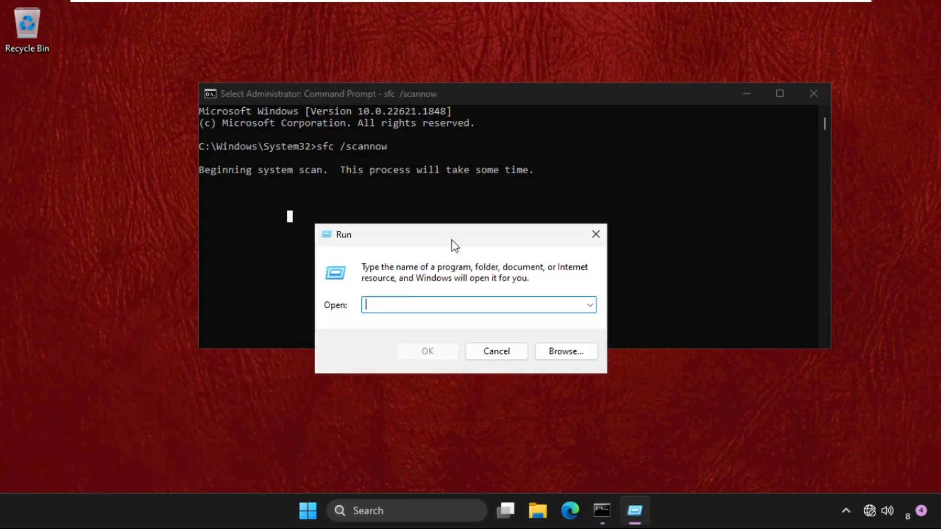
pyautogui.write('%t')
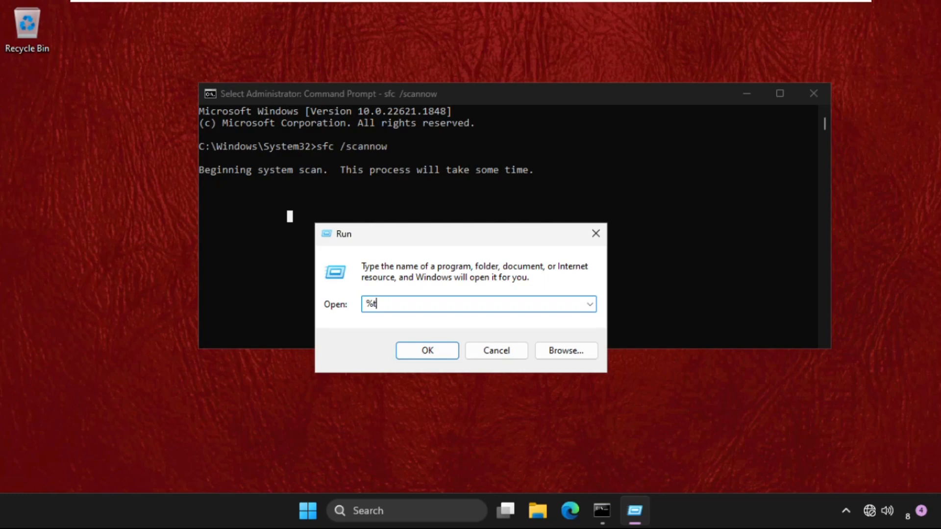
pyautogui.write('emp%')
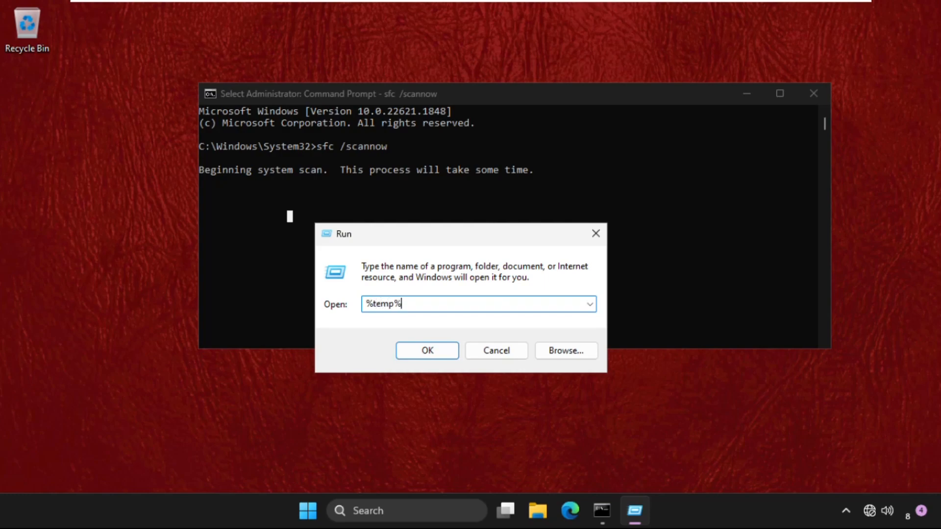
pyautogui.click(427, 350)
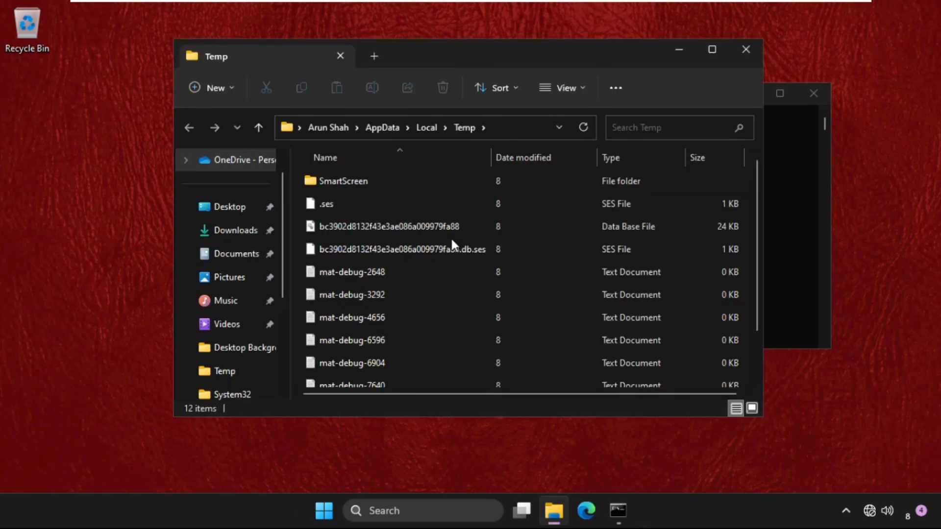
pyautogui.moveTo(384, 263)
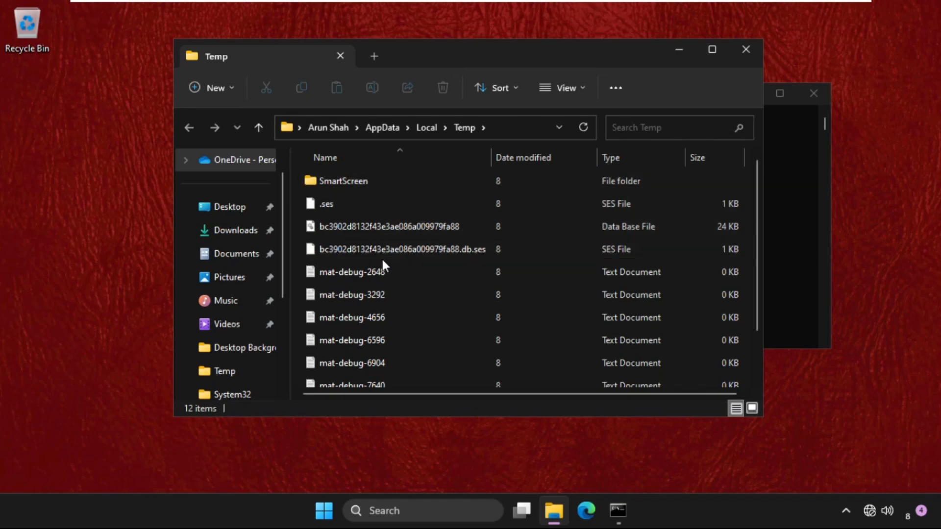
# Step: Select and delete all 12 Temp folder items, then close File Explorer
pyautogui.press('ctrl+a')
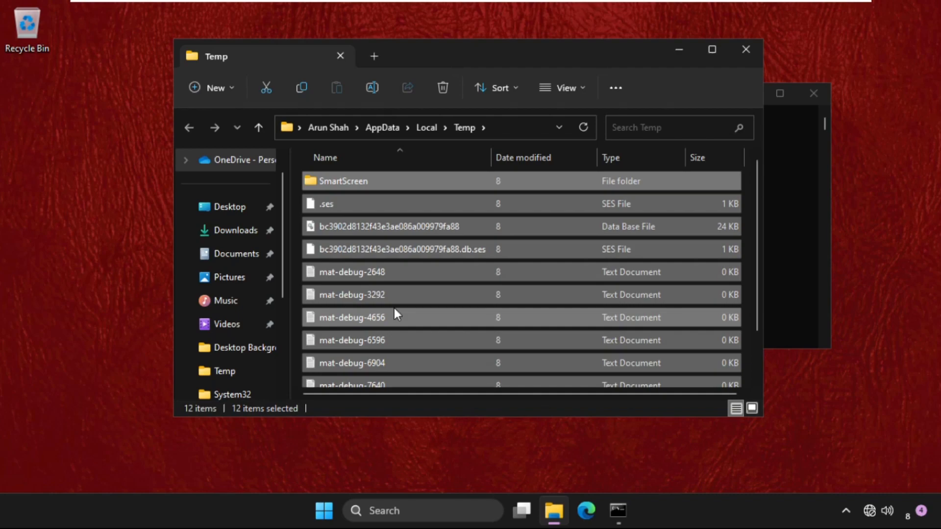
pyautogui.moveTo(425, 177)
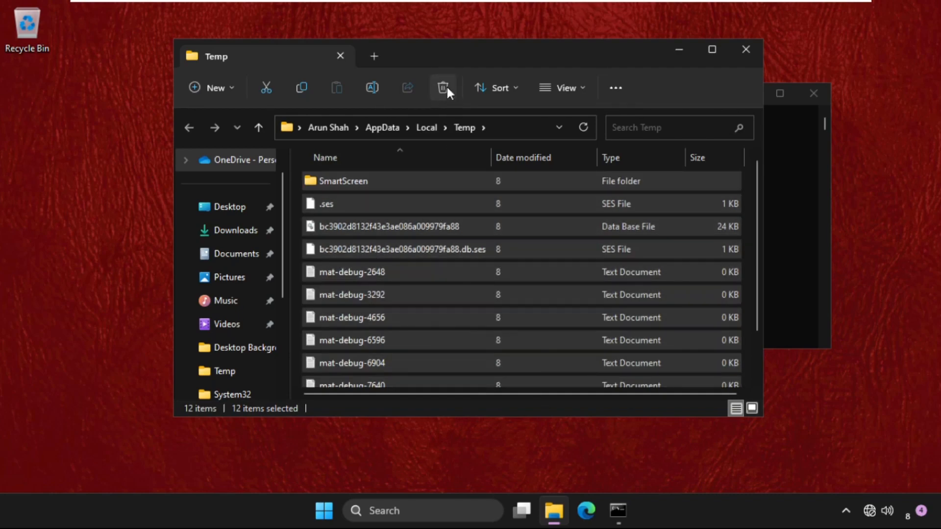
pyautogui.click(442, 88)
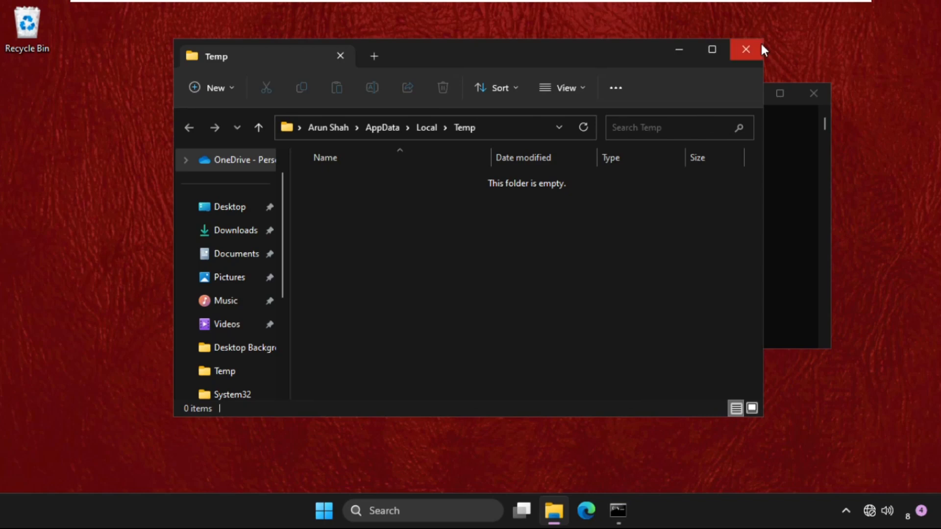
pyautogui.click(746, 48)
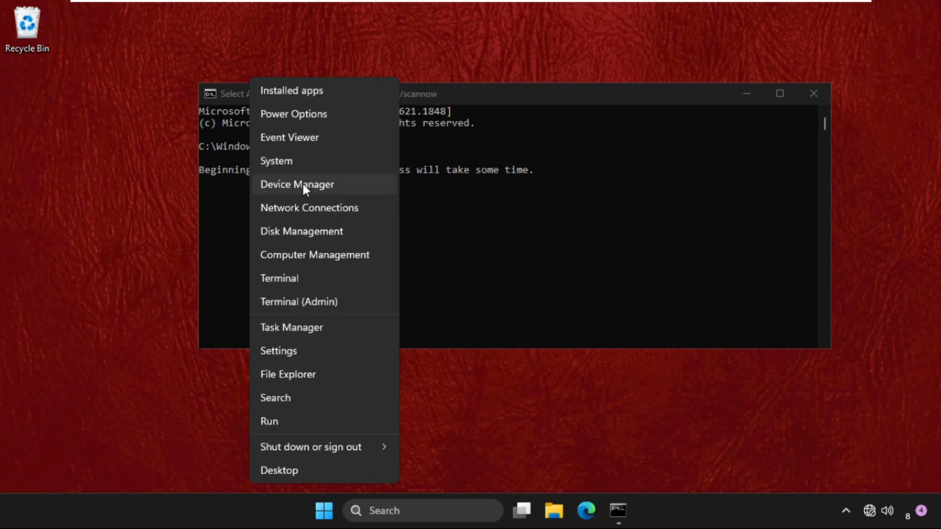
# Step: Open Device Manager and view Microsoft Basic Display Adapter properties under Display adapters
pyautogui.click(297, 184)
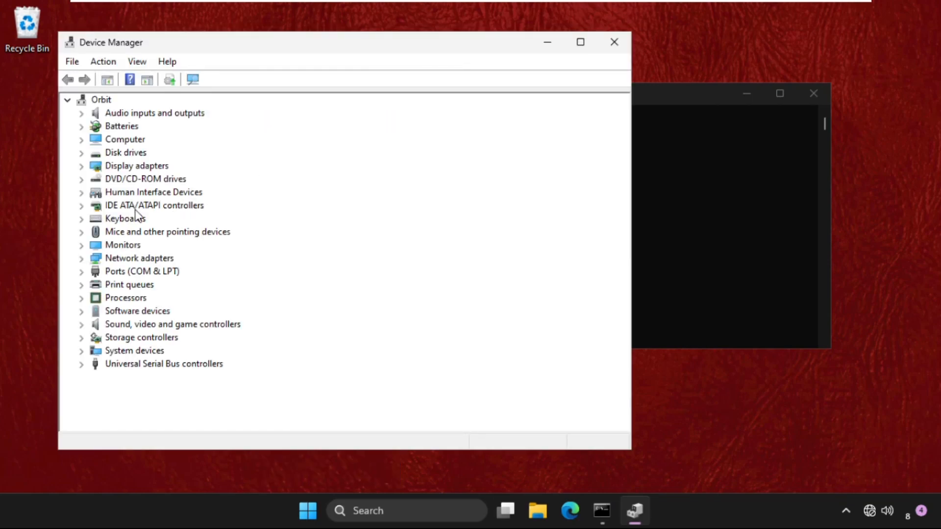
pyautogui.click(82, 166)
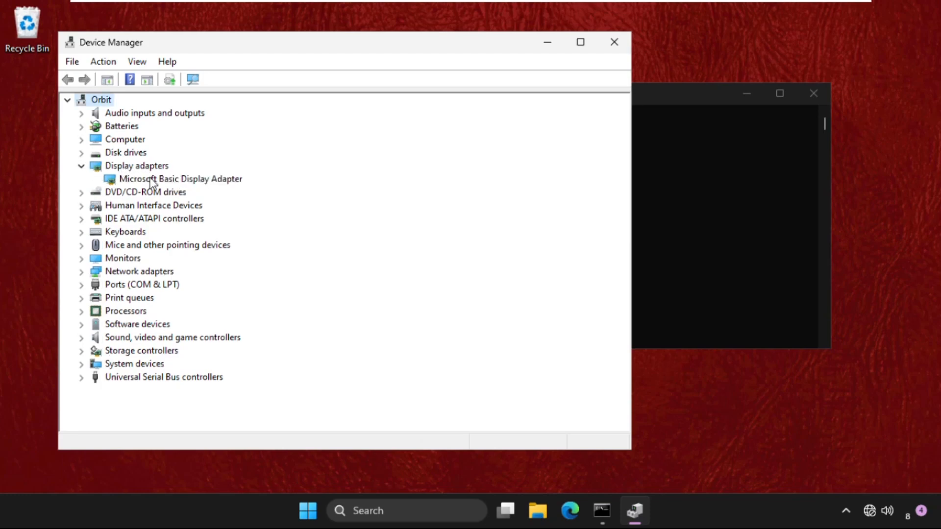
pyautogui.doubleClick(180, 179)
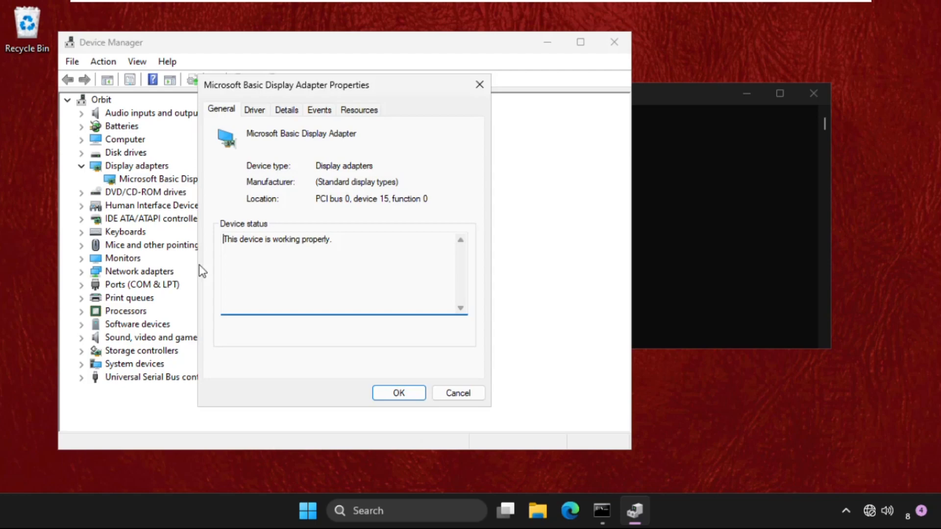
# Step: Search automatically for a newer display driver, confirm the best is installed, close Device Manager
pyautogui.click(254, 110)
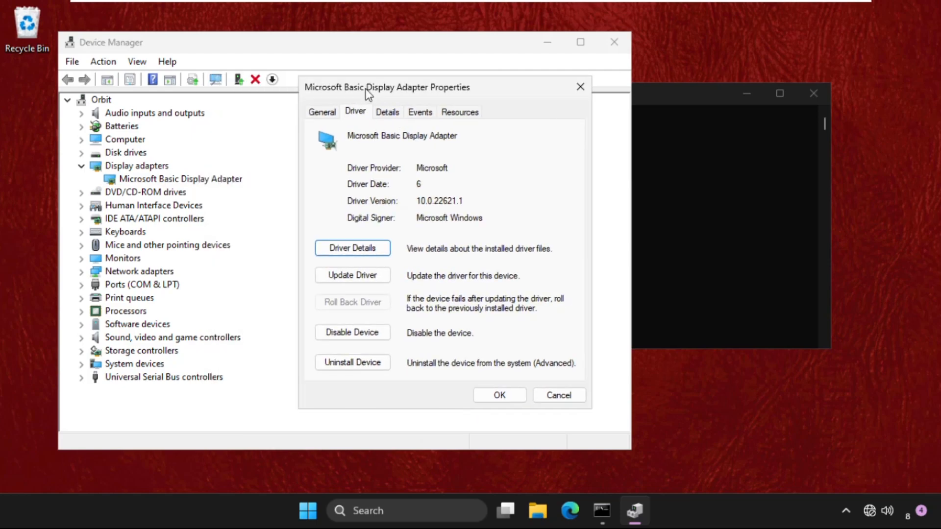
pyautogui.click(352, 276)
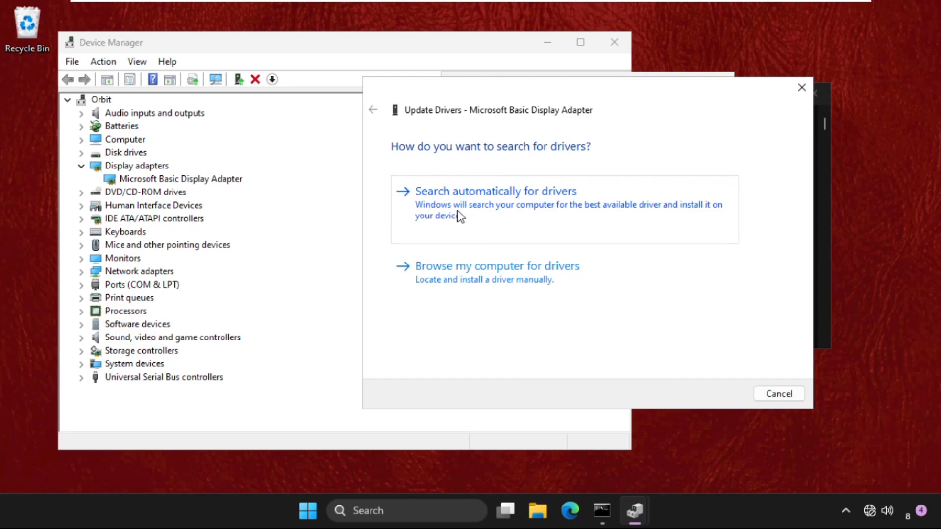
pyautogui.click(496, 191)
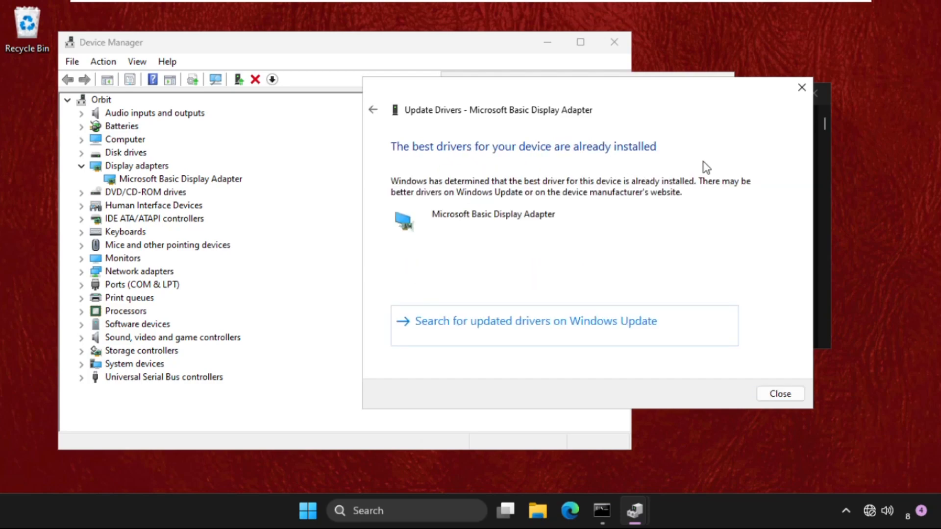
pyautogui.click(780, 394)
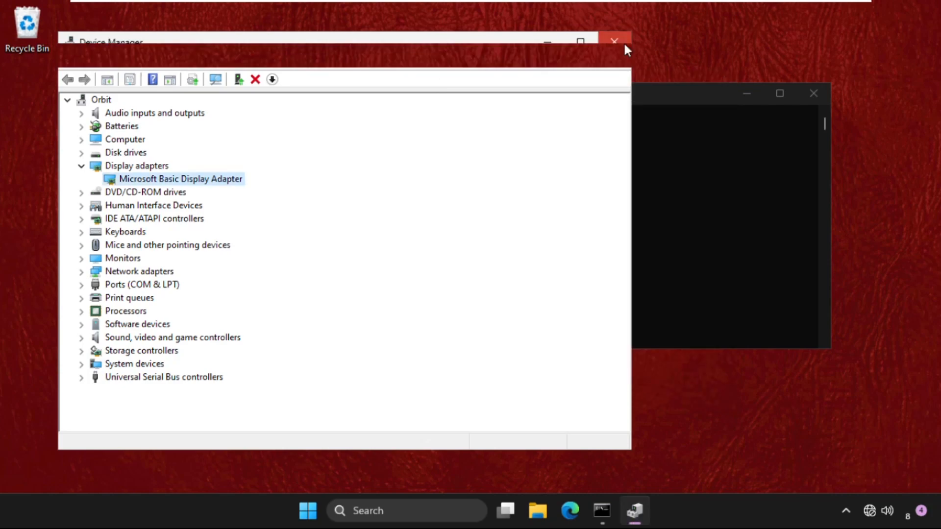
pyautogui.click(616, 42)
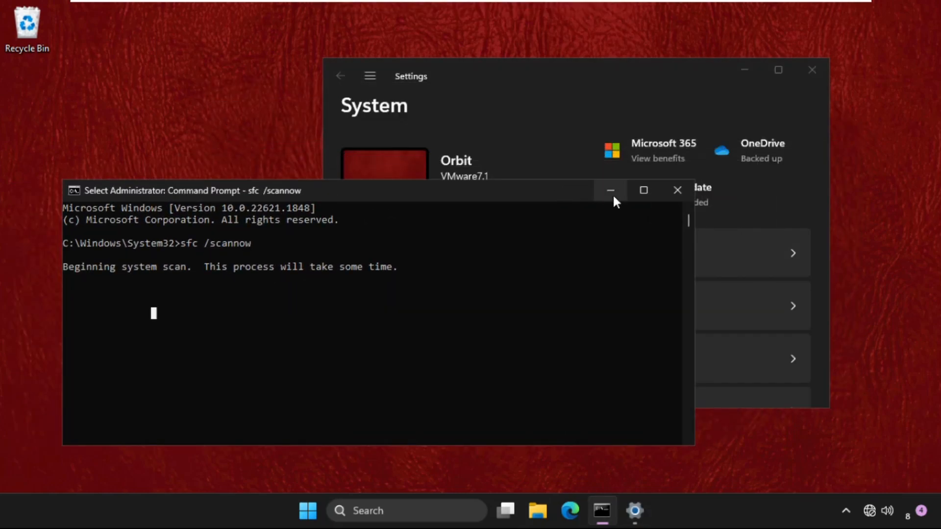
# Step: Minimize Command Prompt and navigate to the Apps page in Settings
pyautogui.click(611, 190)
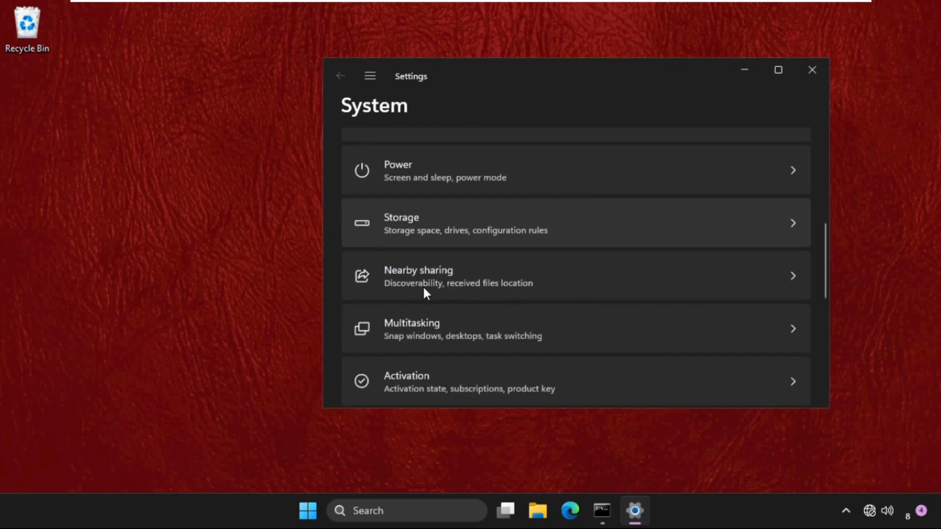
pyautogui.click(369, 75)
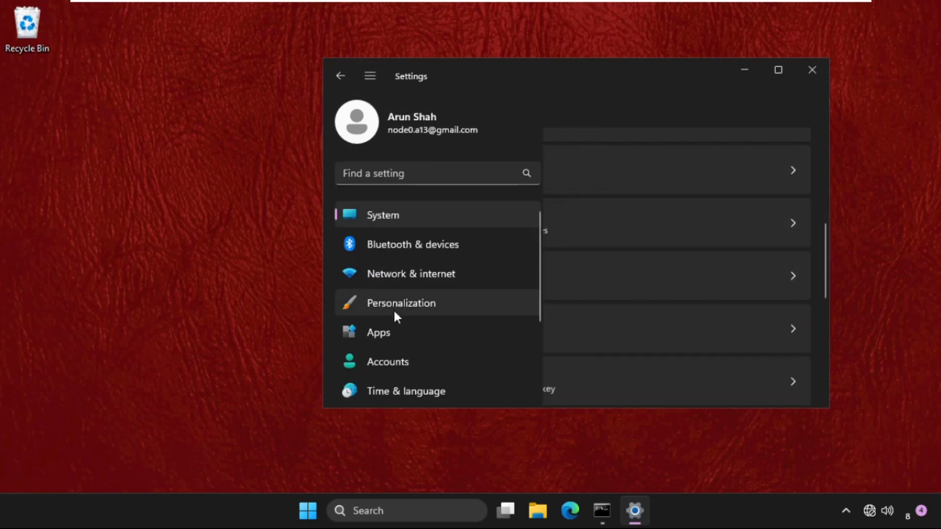
pyautogui.click(378, 332)
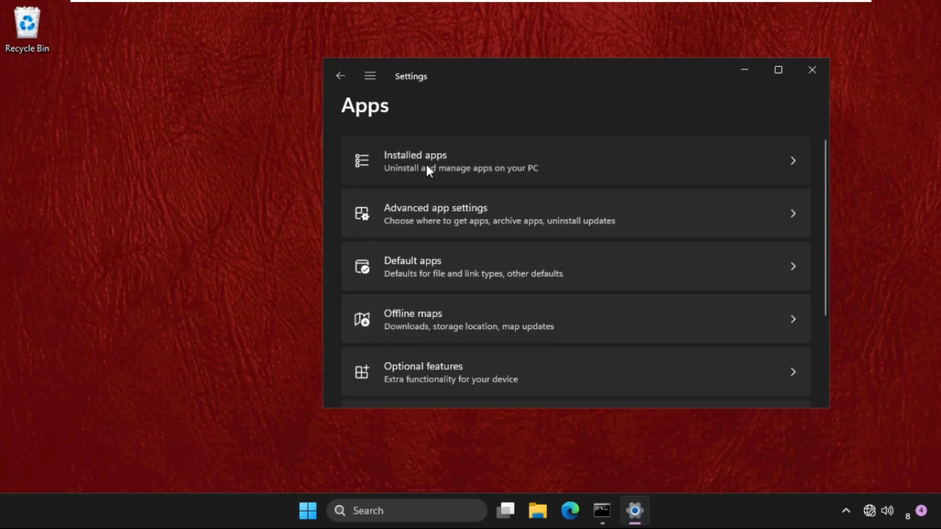
# Step: Browse the 41 installed apps and the Maps app menu, close Settings, open Start
pyautogui.click(427, 168)
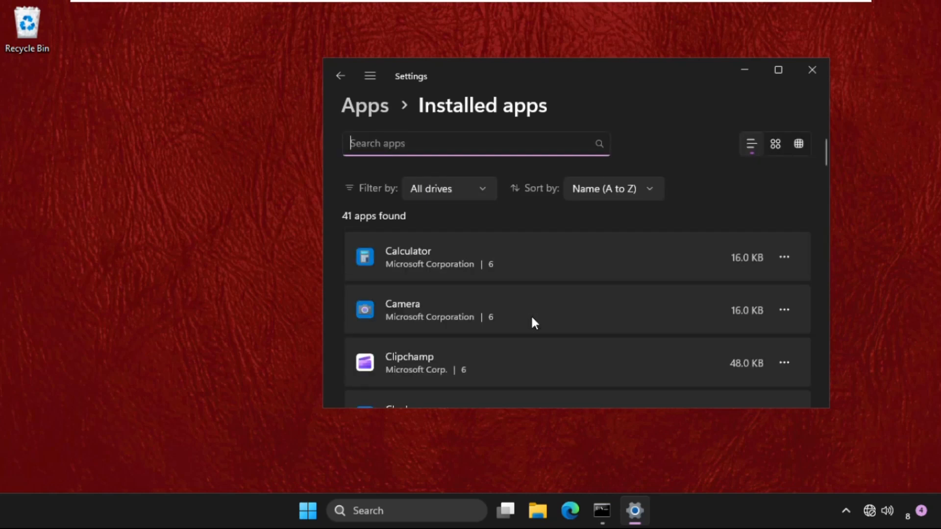
pyautogui.scroll(-3)
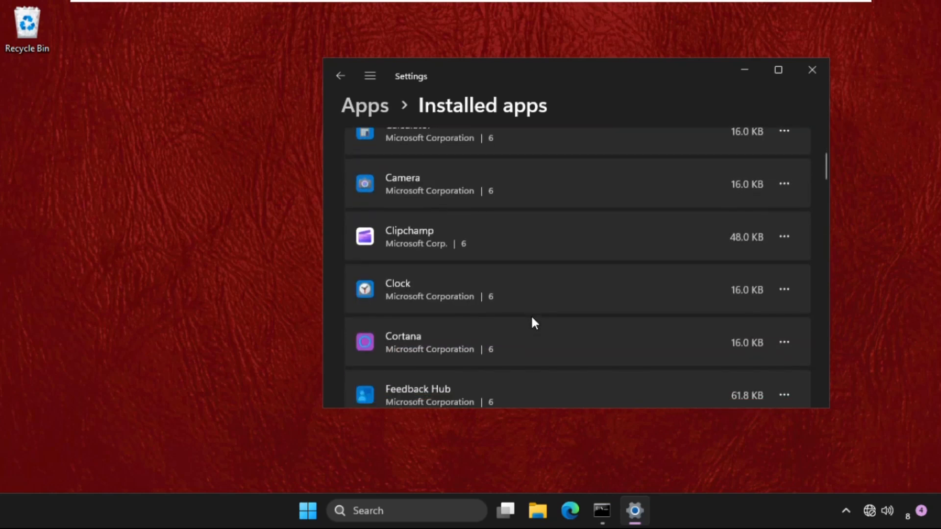
pyautogui.scroll(-3)
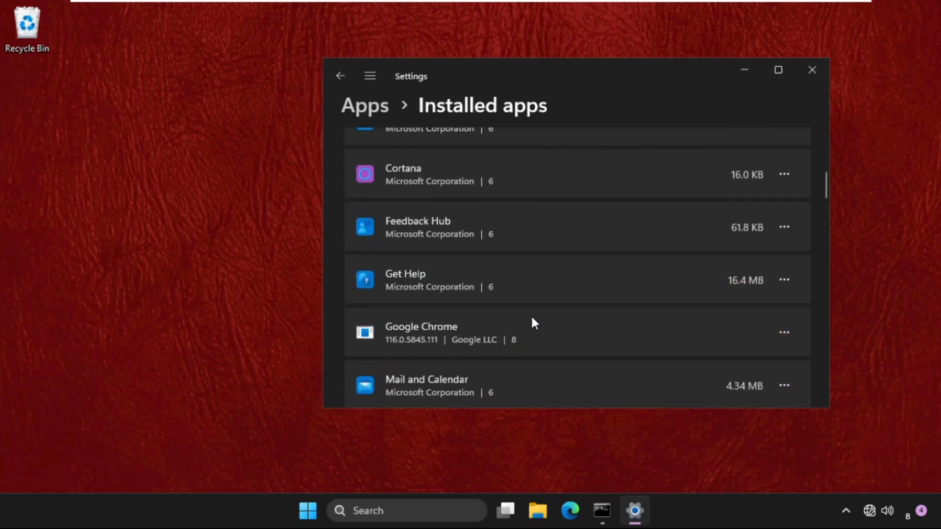
pyautogui.scroll(-3)
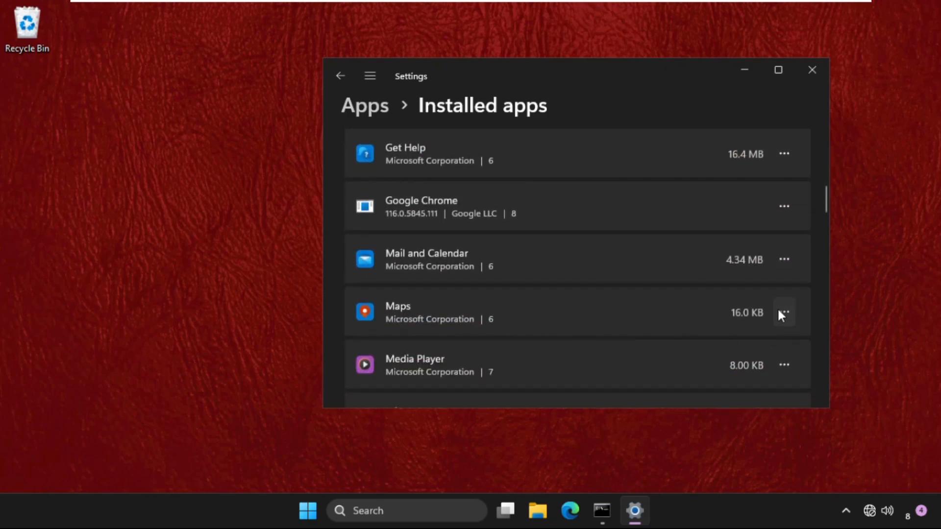
pyautogui.click(785, 312)
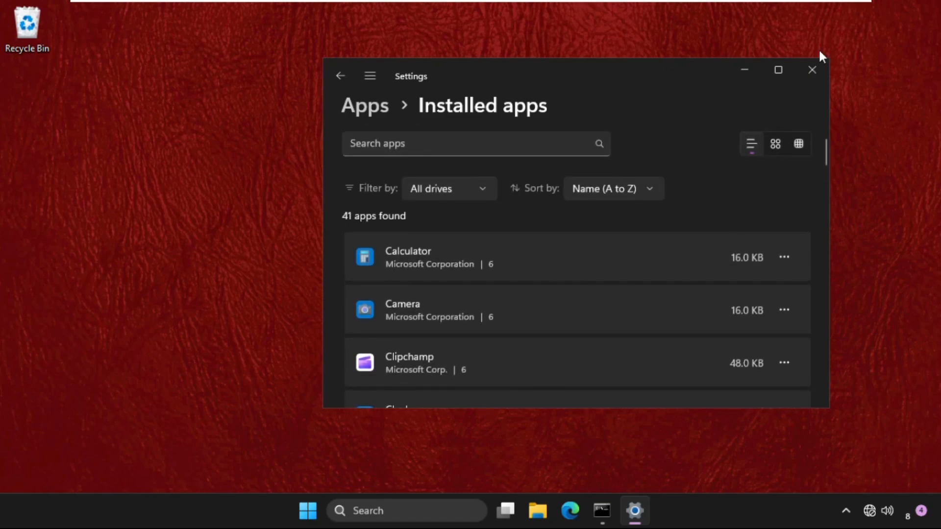
pyautogui.click(811, 71)
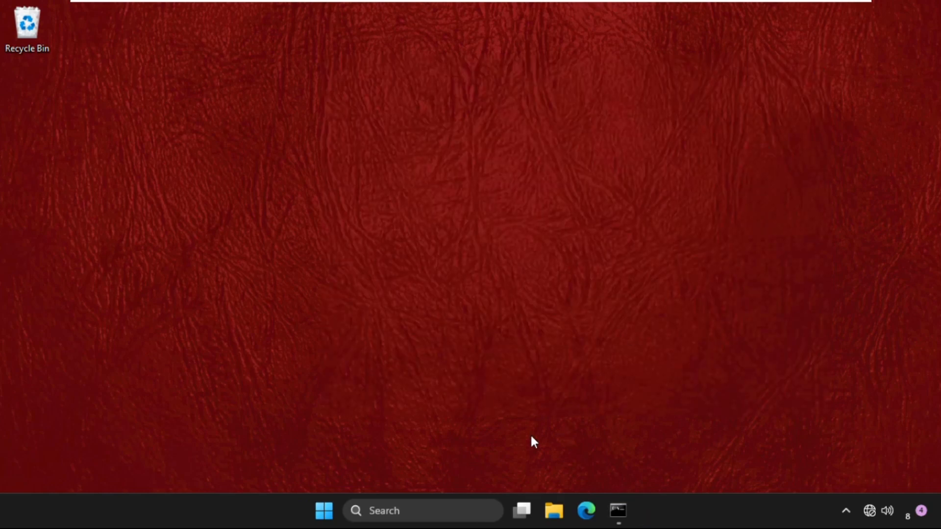
pyautogui.click(324, 524)
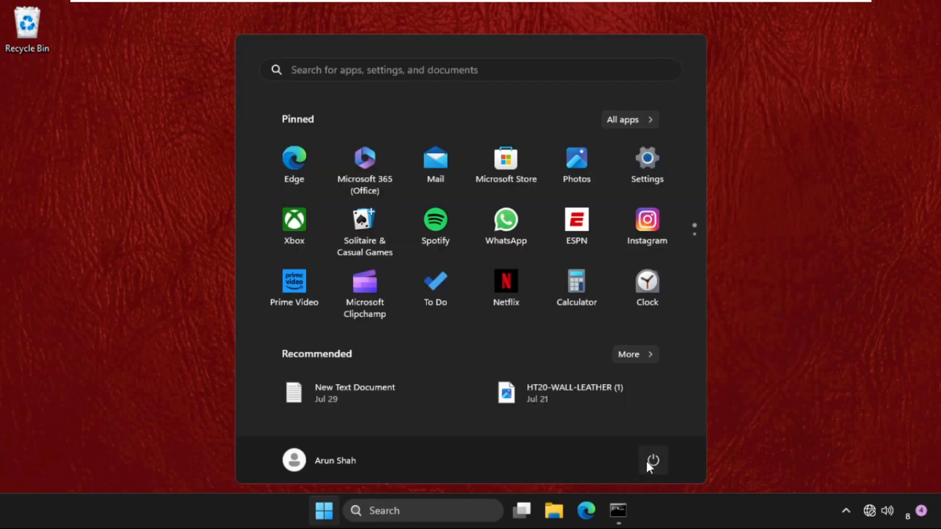